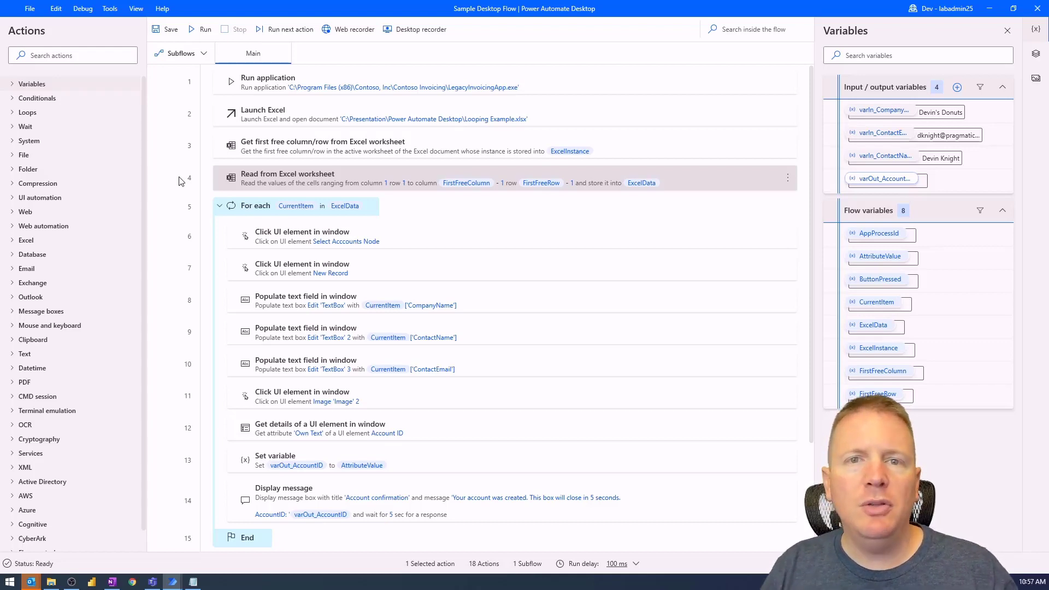
Step: Start a new subflow from the Subflows list so the Add a subflow dialog appears
{"action": "left_click", "coordinate": [322, 145]}
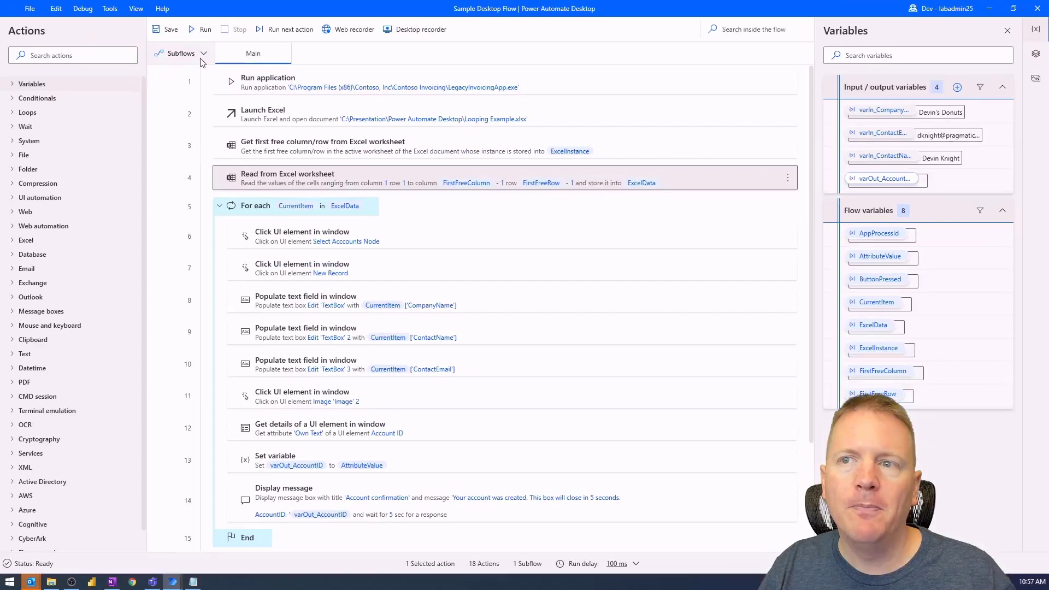
{"action": "left_click", "coordinate": [204, 53]}
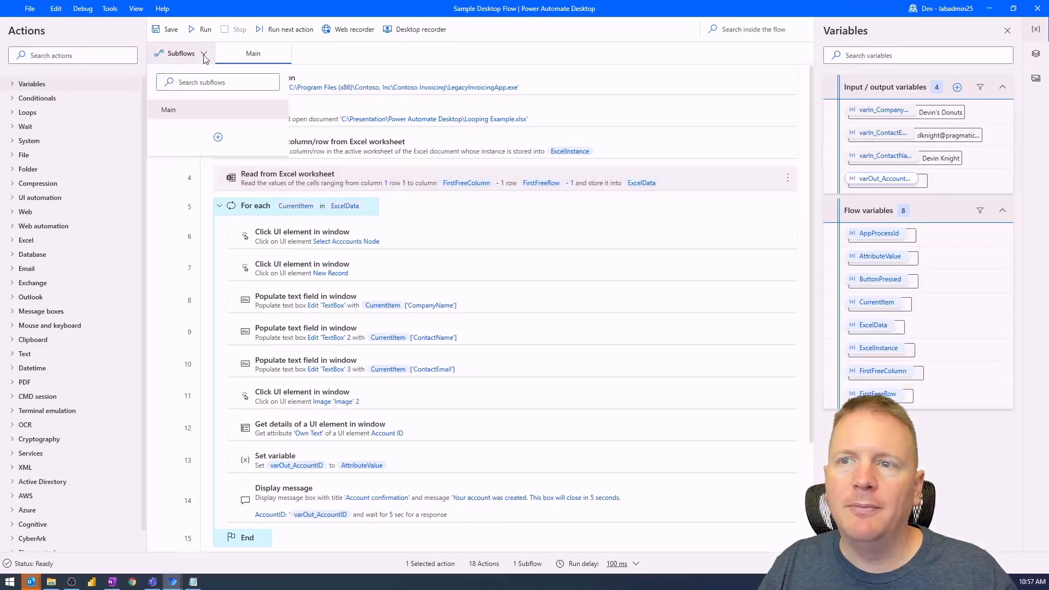
{"action": "mouse_move", "coordinate": [217, 138]}
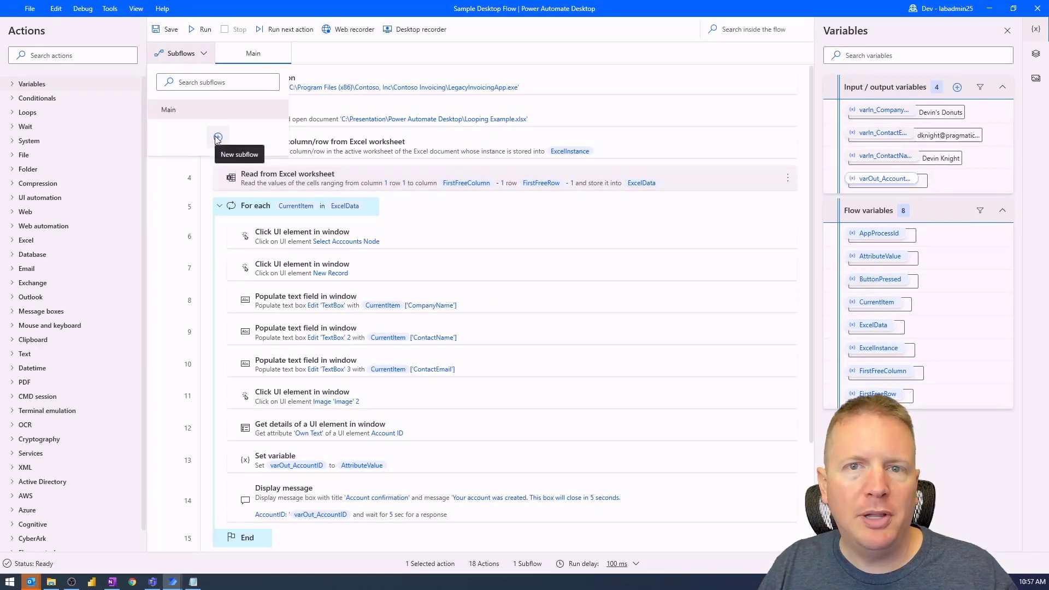
{"action": "left_click", "coordinate": [216, 137]}
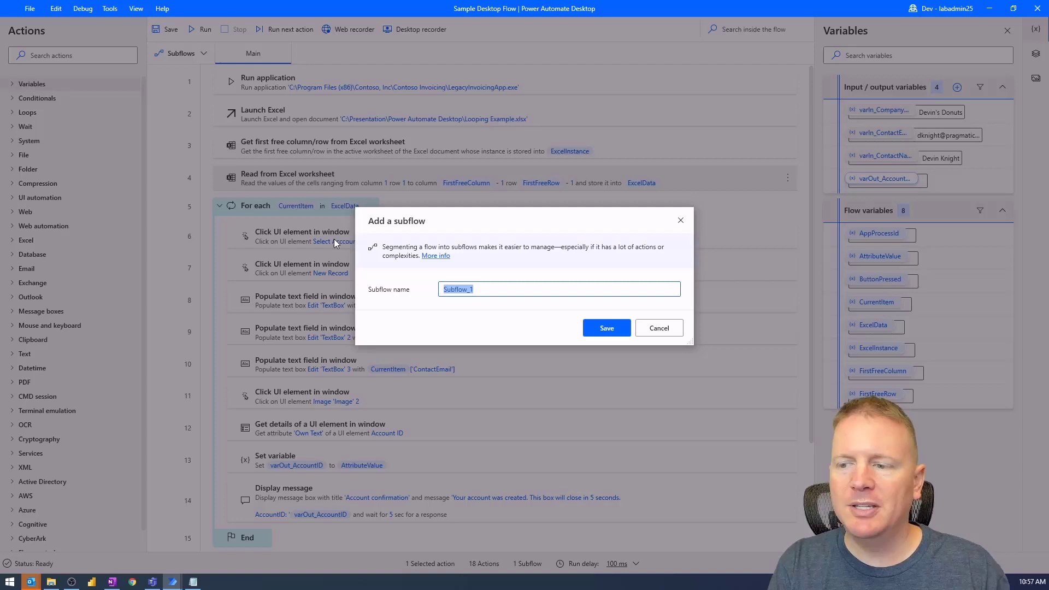
Step: Name the new subflow AddingAccount (no space) and save it
{"action": "type", "text": "Adding"}
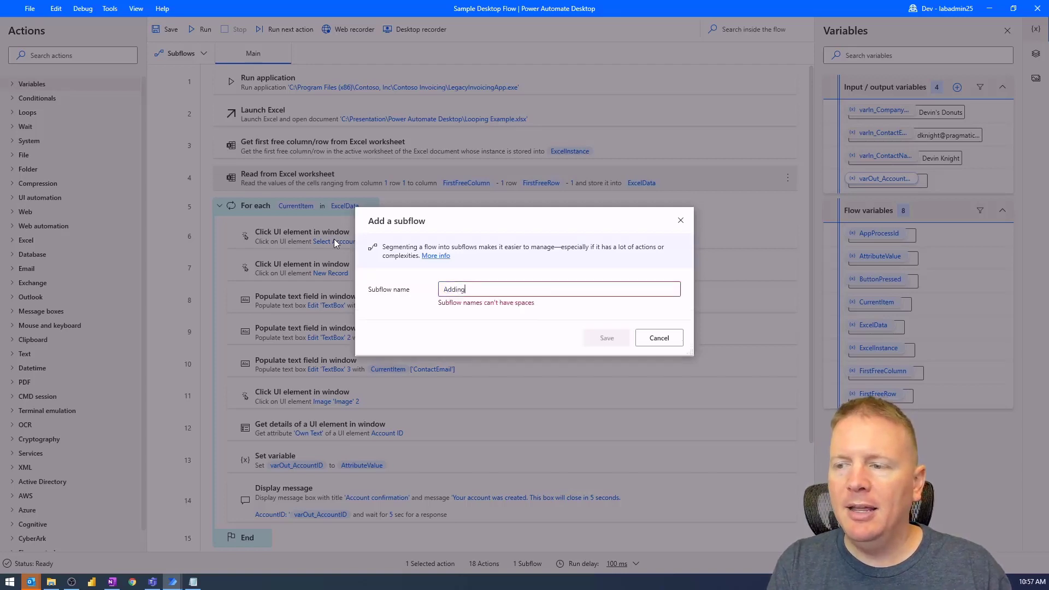
{"action": "key", "text": "Backspace"}
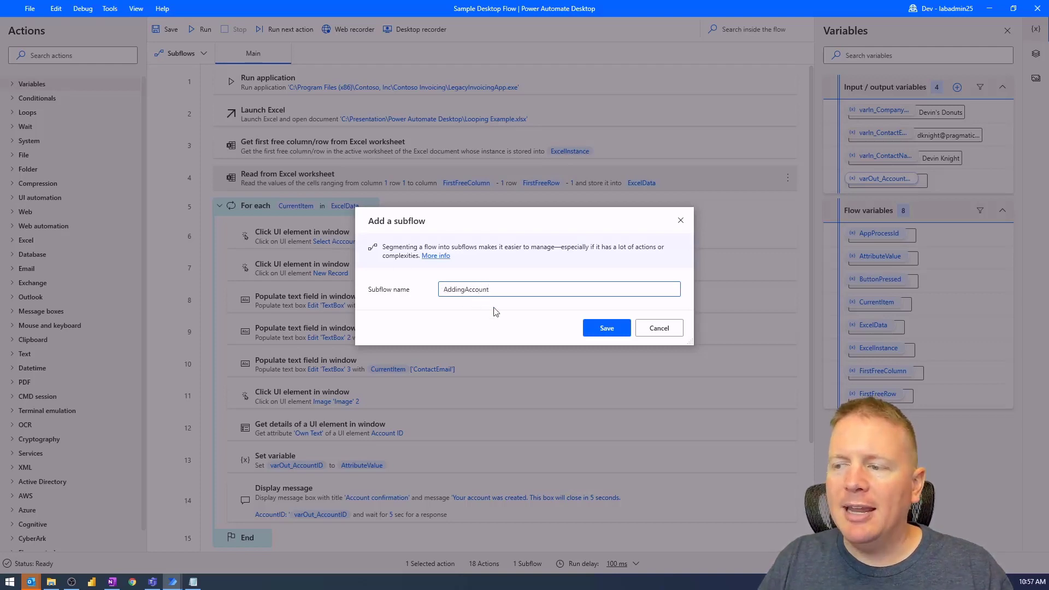
{"action": "left_click", "coordinate": [606, 328]}
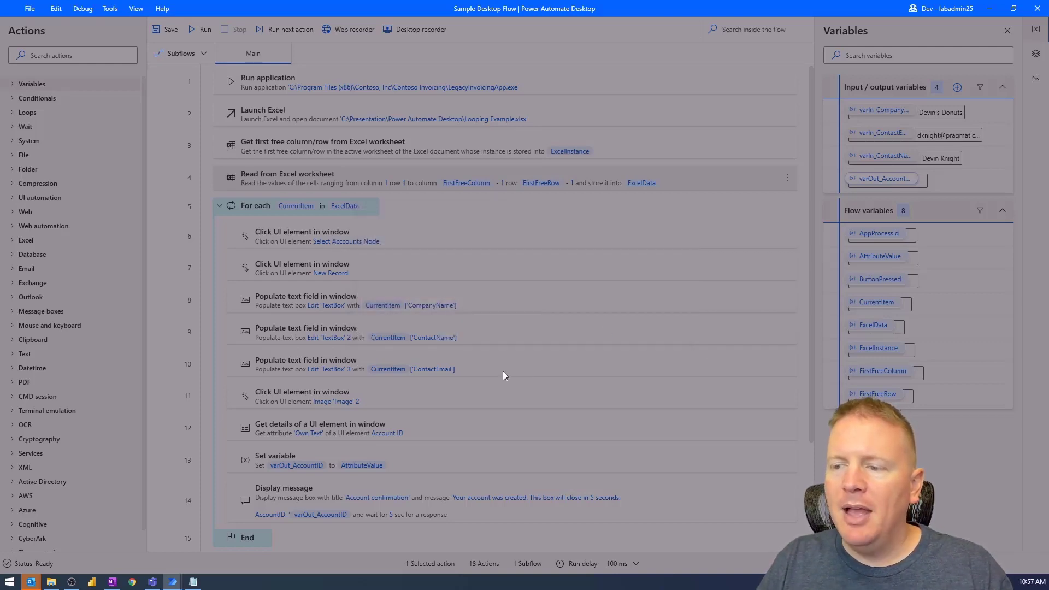
Step: Switch between Main and the new subflow, ending in the empty AddingAccount subflow
{"action": "left_click", "coordinate": [329, 53]}
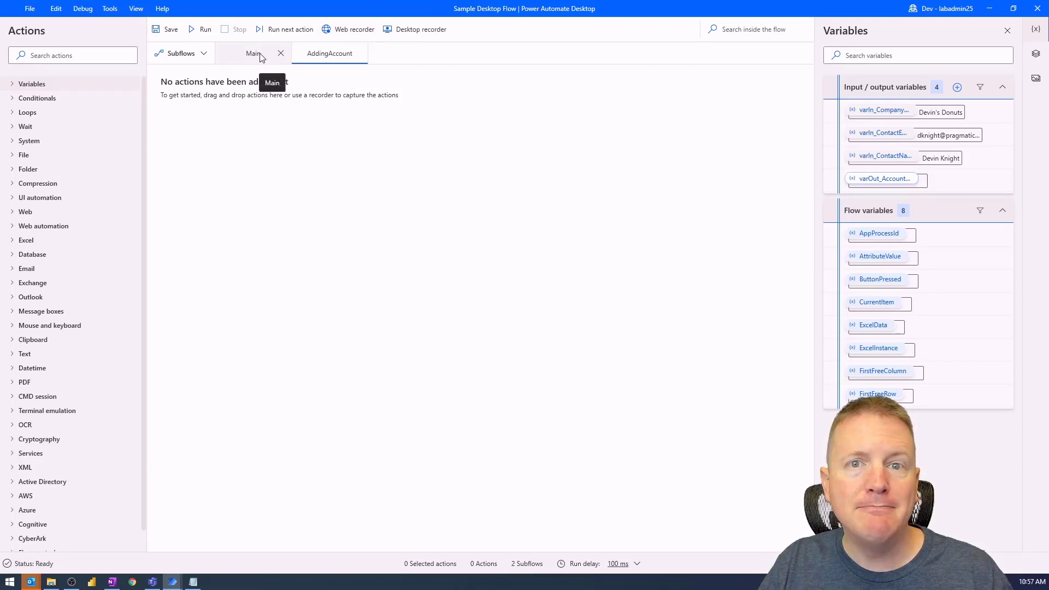
{"action": "left_click", "coordinate": [253, 52]}
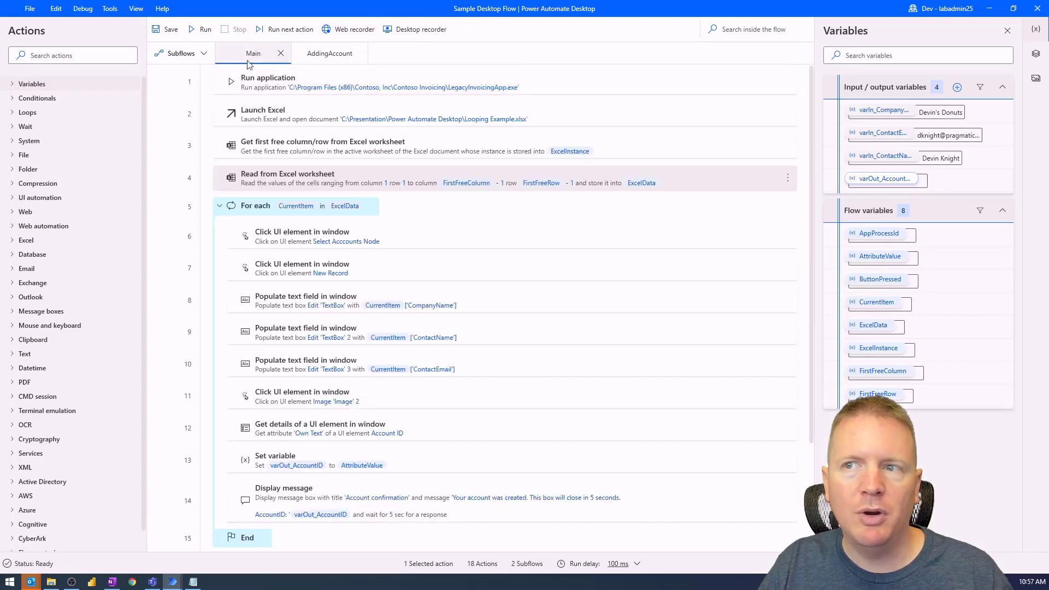
{"action": "left_click", "coordinate": [329, 53]}
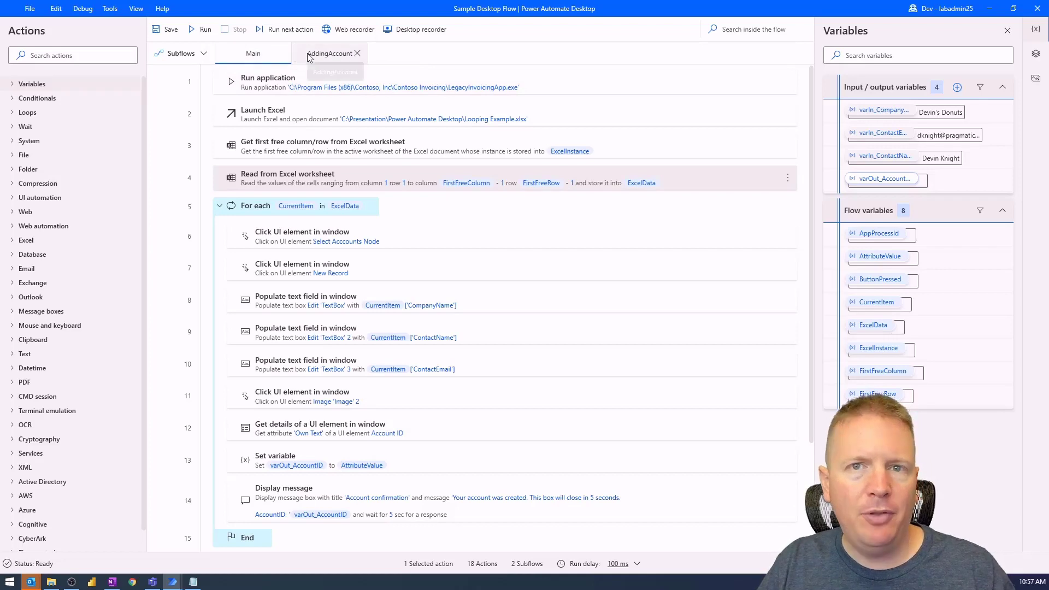
{"action": "mouse_move", "coordinate": [330, 53]}
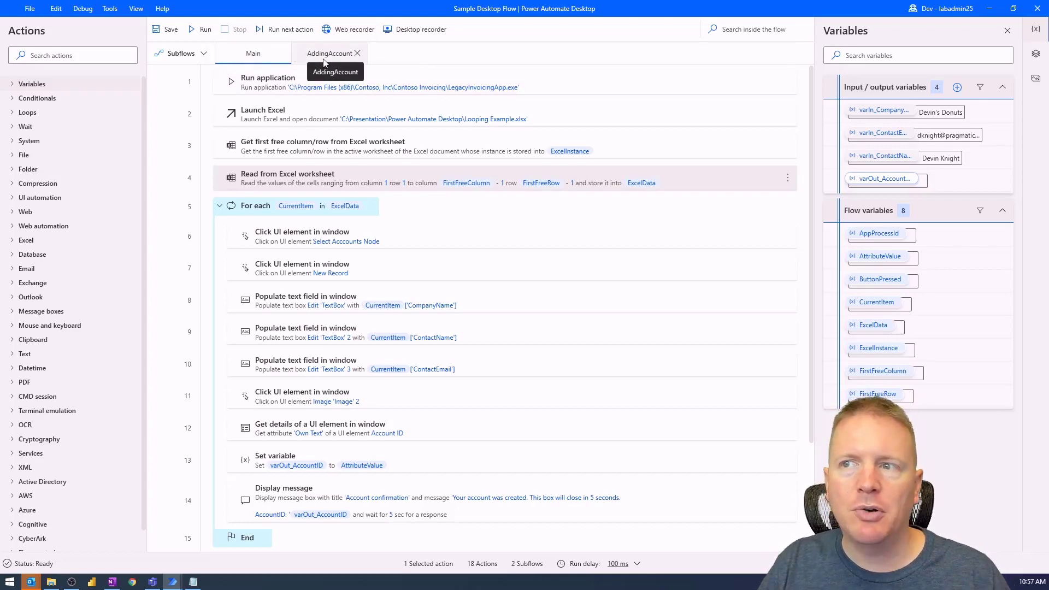
{"action": "left_click", "coordinate": [252, 52]}
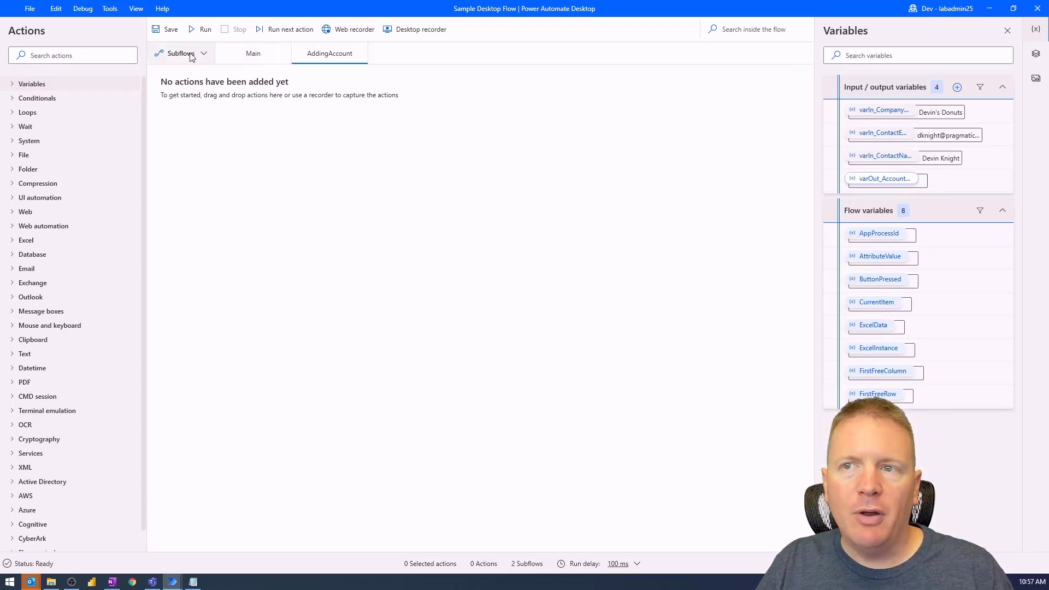
Step: Move the nine account-entry actions from Main's For each loop into AddingAccount
{"action": "left_click", "coordinate": [253, 53]}
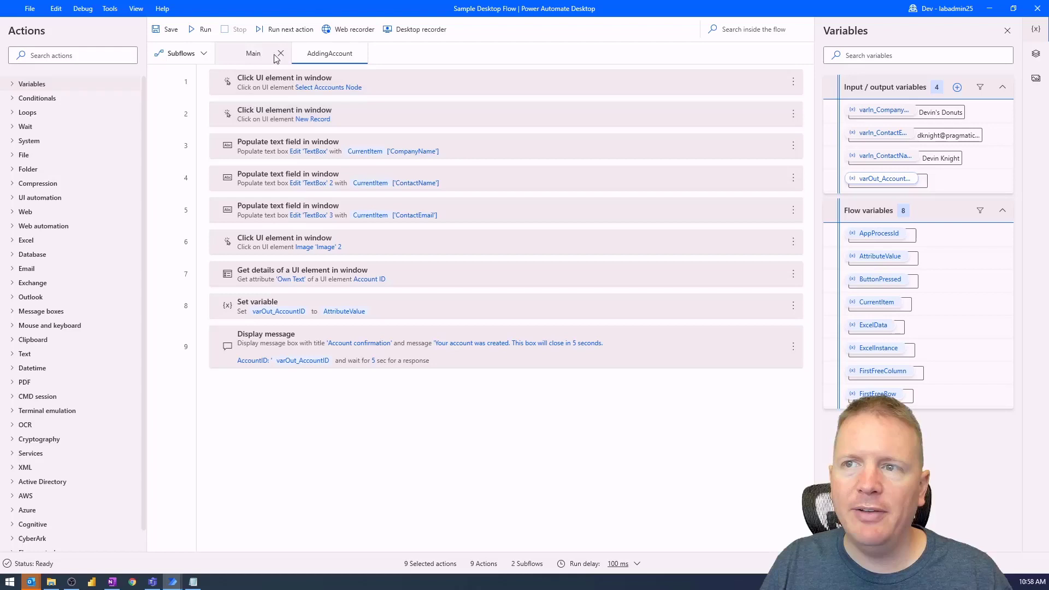
{"action": "mouse_move", "coordinate": [260, 60]}
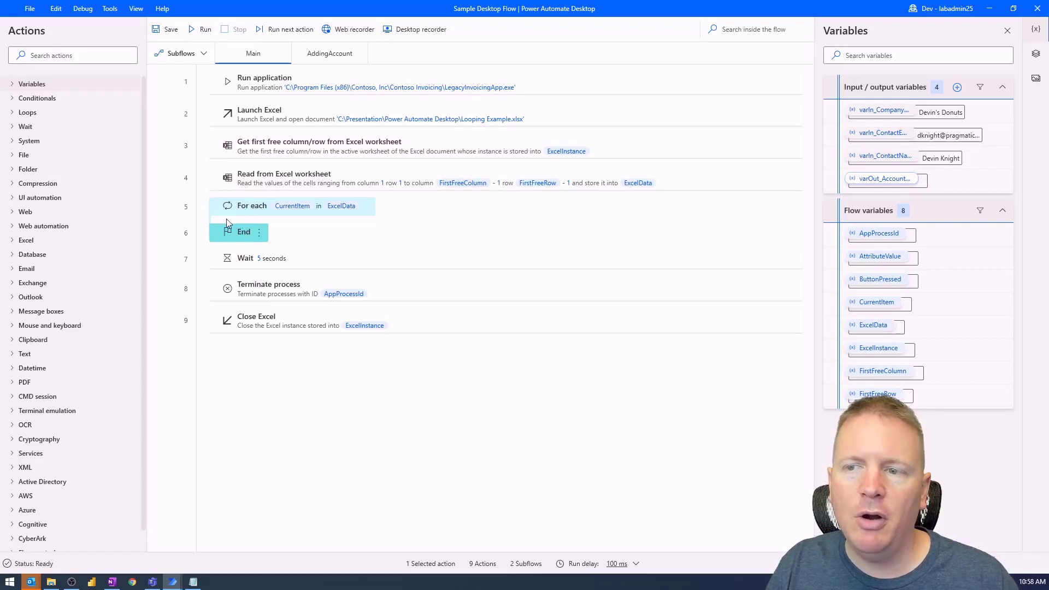
{"action": "mouse_move", "coordinate": [271, 222]}
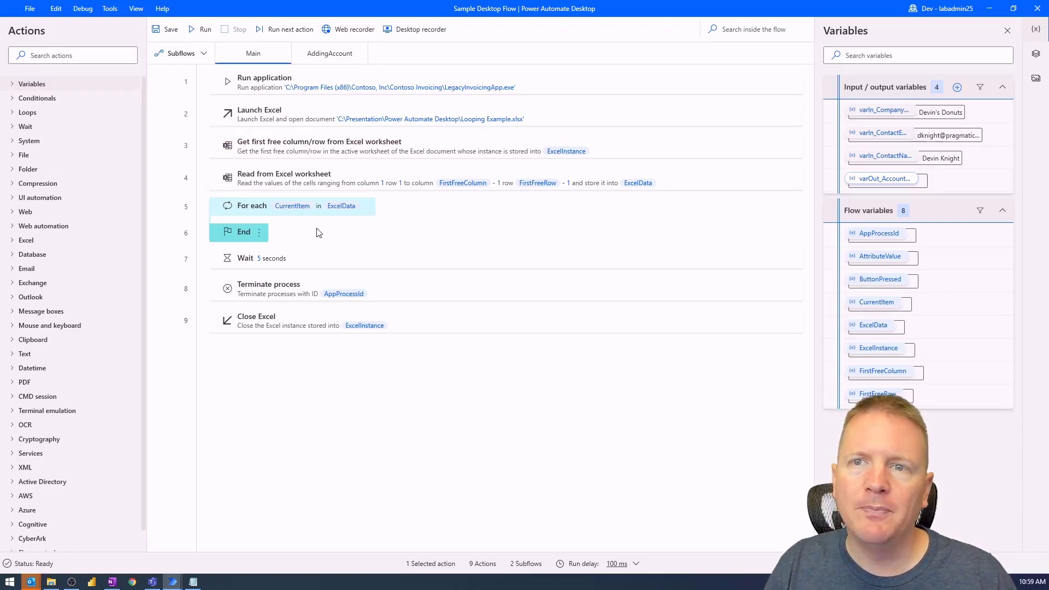
Step: Add a Run subflow action inside the For each loop that calls AddingAccount
{"action": "left_click", "coordinate": [72, 55]}
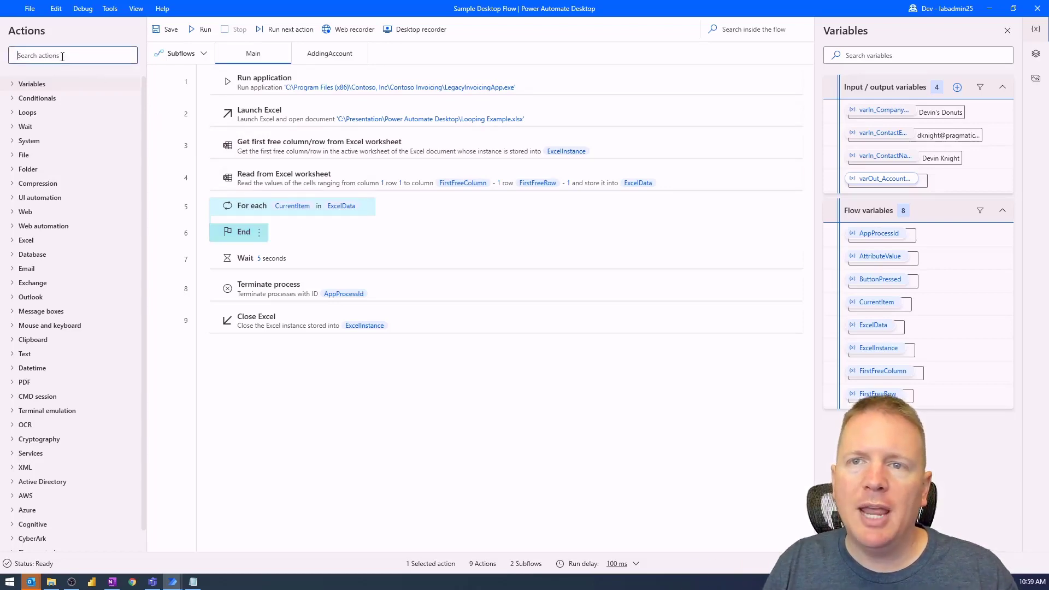
{"action": "type", "text": "subflow"}
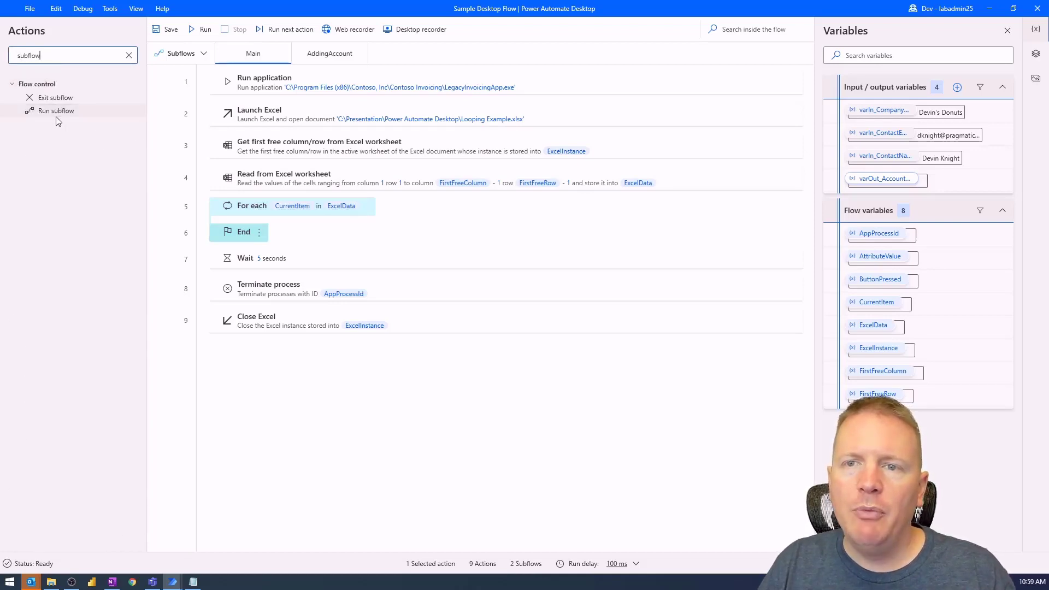
{"action": "mouse_move", "coordinate": [56, 110]}
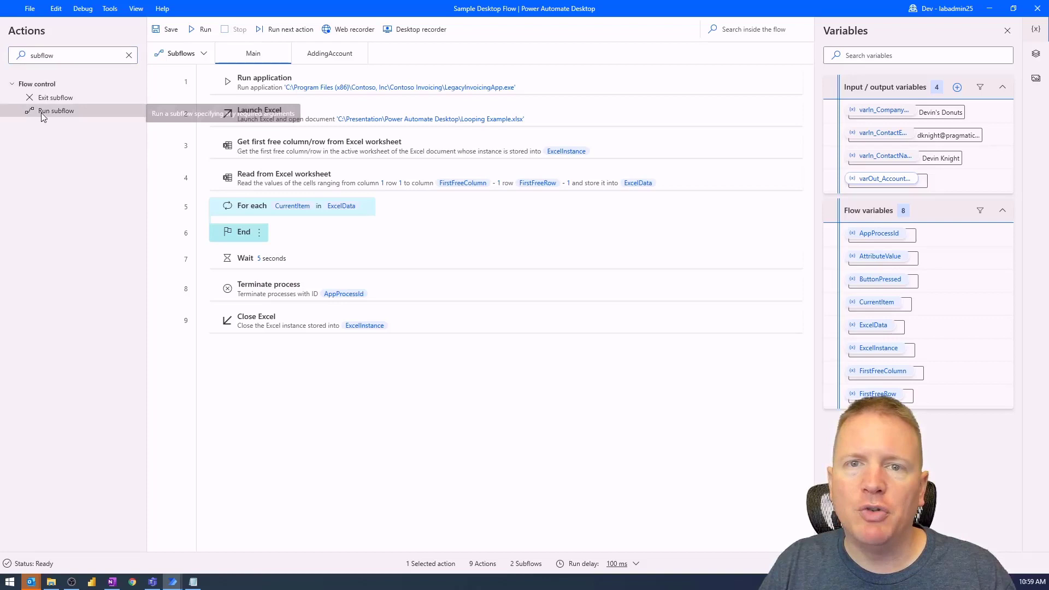
{"action": "left_click_drag", "start_coordinate": [55, 110], "coordinate": [265, 215]}
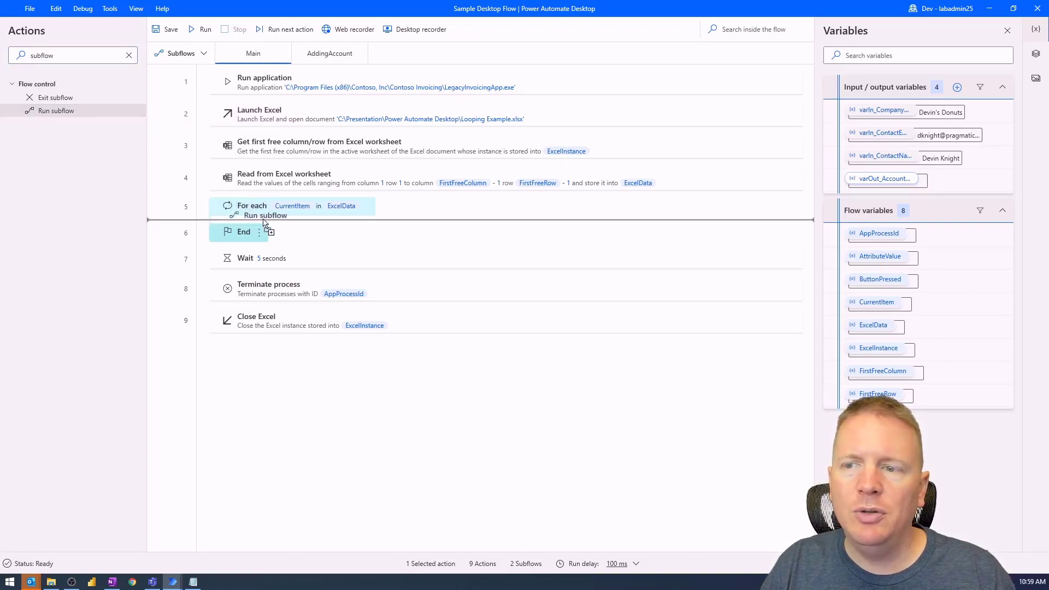
{"action": "double_click", "coordinate": [277, 215]}
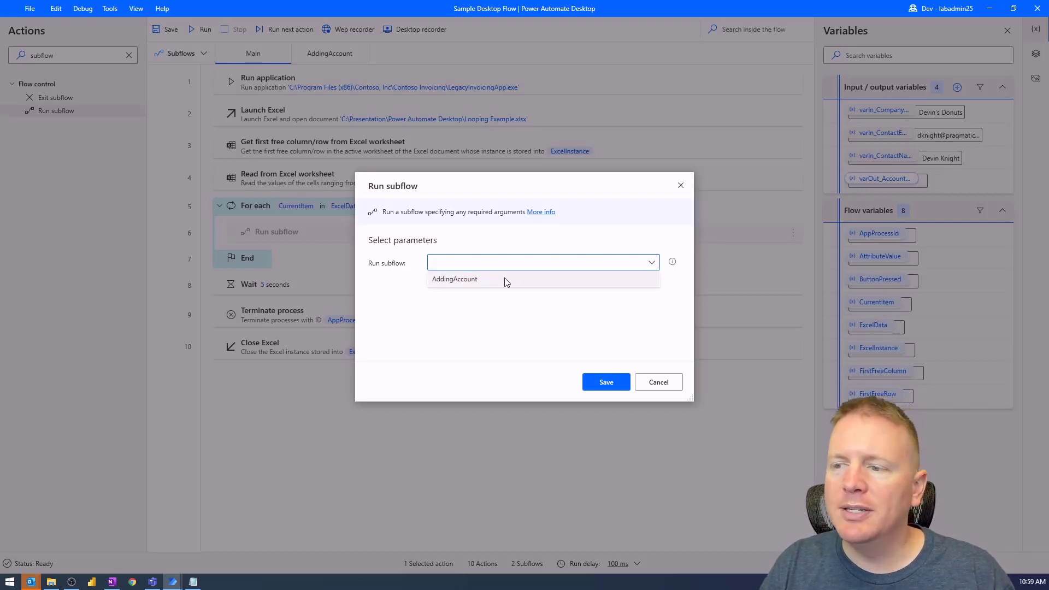
{"action": "left_click", "coordinate": [454, 278]}
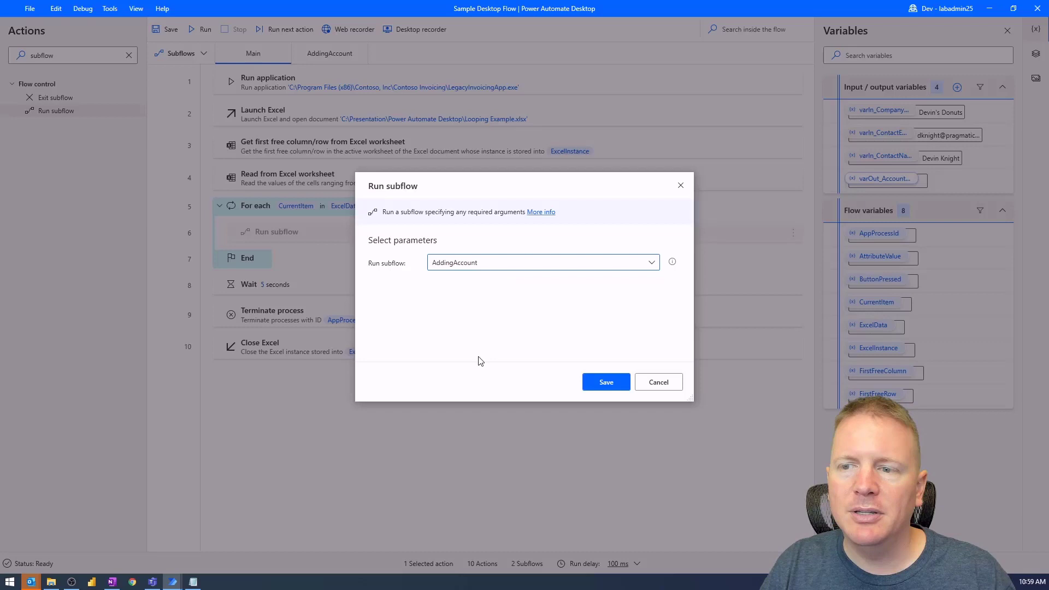
{"action": "left_click", "coordinate": [606, 383]}
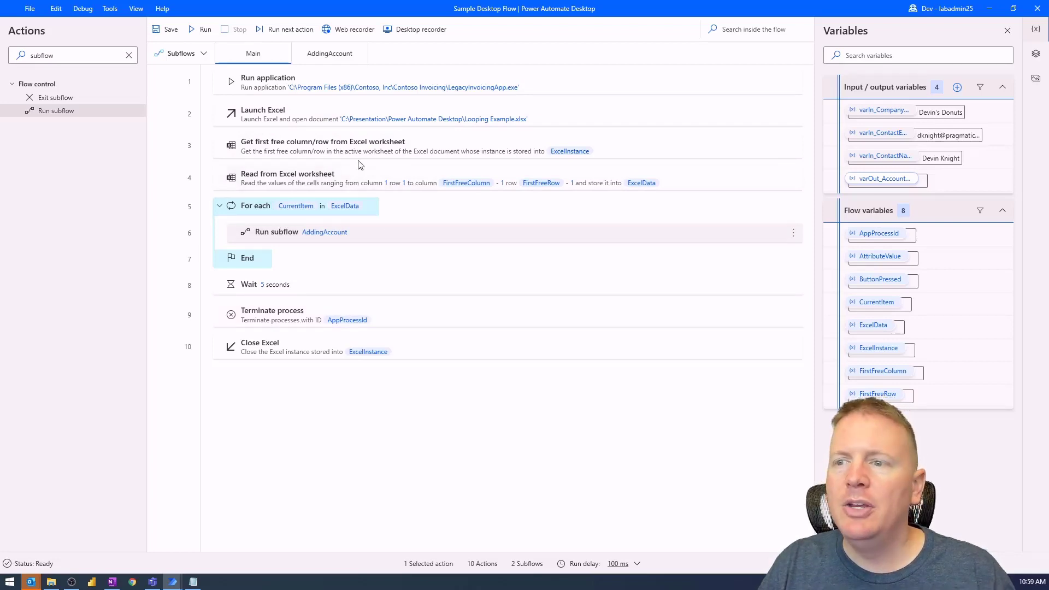
{"action": "mouse_move", "coordinate": [452, 385]}
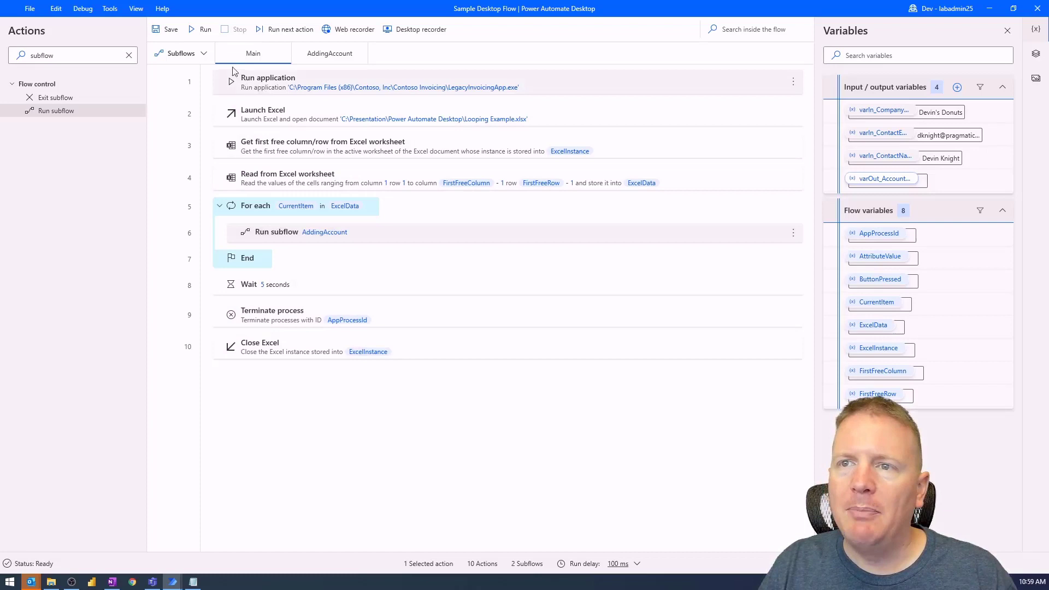
Step: Save the flow, dismiss the saved-successfully message and run it
{"action": "left_click", "coordinate": [170, 28]}
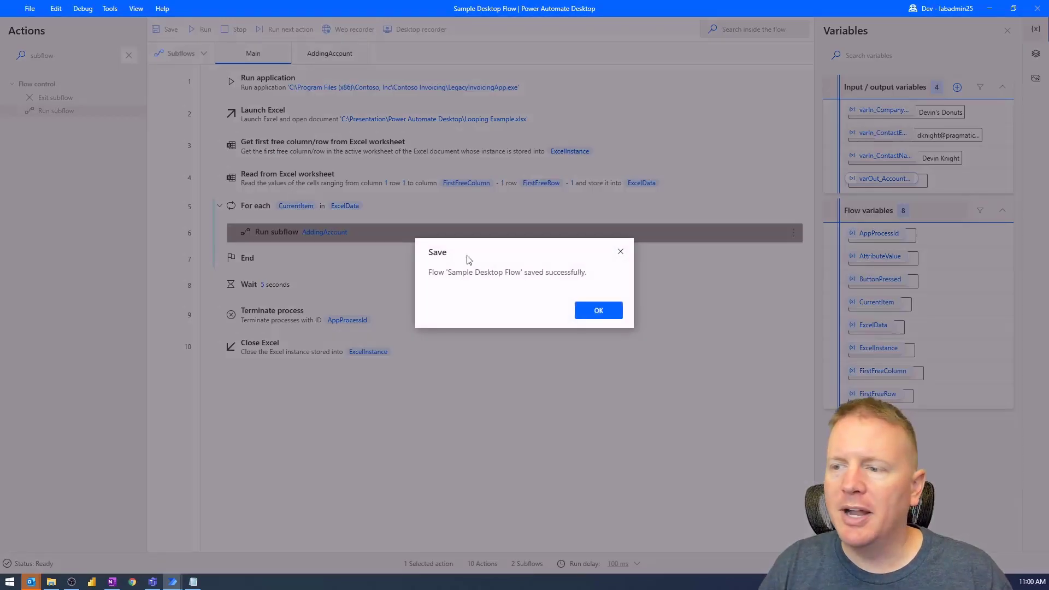
{"action": "left_click", "coordinate": [597, 309]}
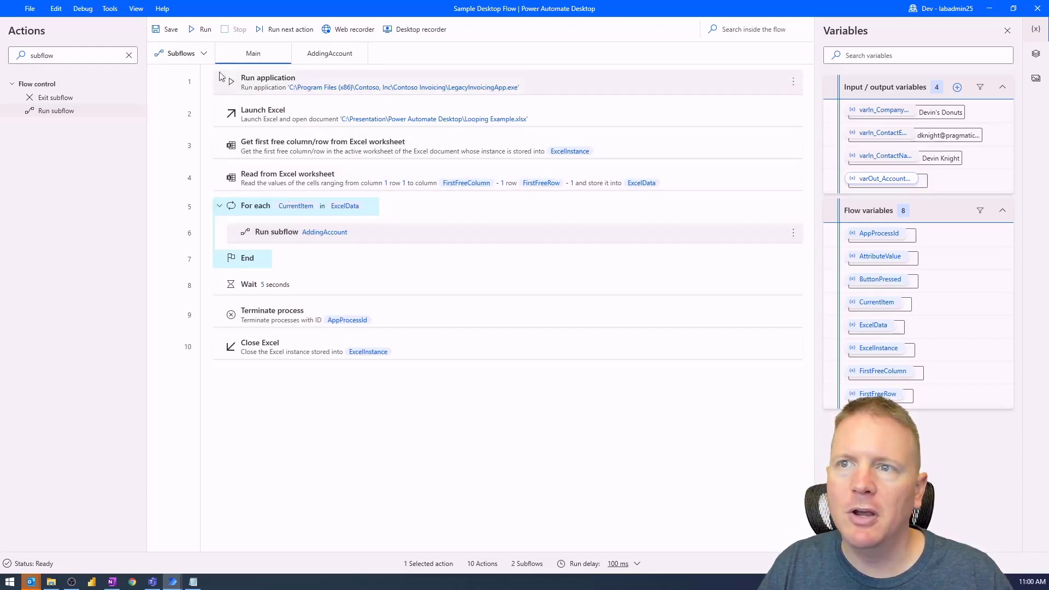
{"action": "left_click", "coordinate": [204, 29]}
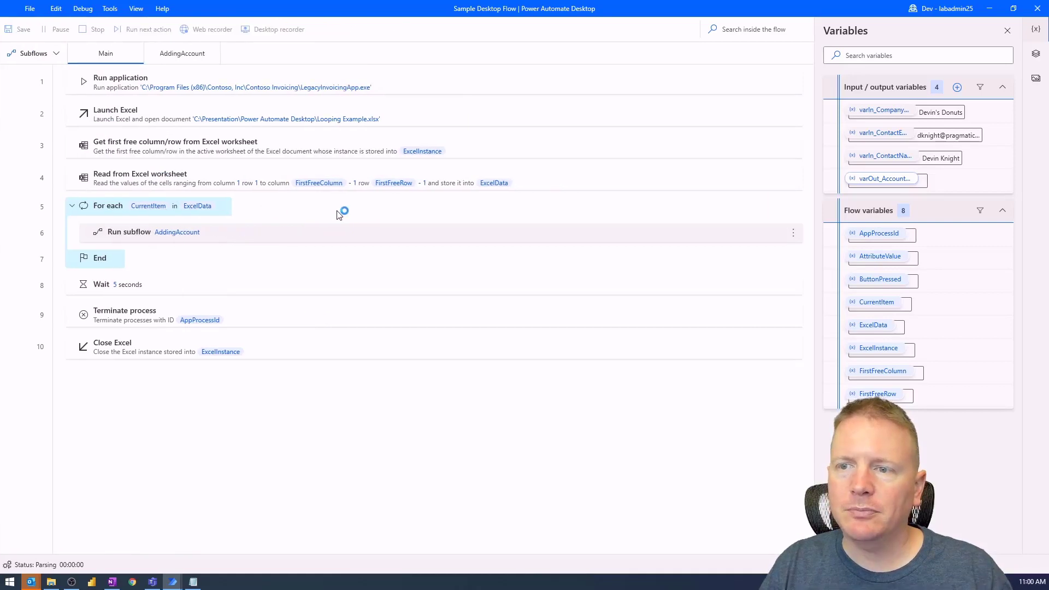
Step: Let the flow enter the account data and acknowledge confirmations for accounts 1006, 1007 and 1008
{"action": "left_click", "coordinate": [150, 29]}
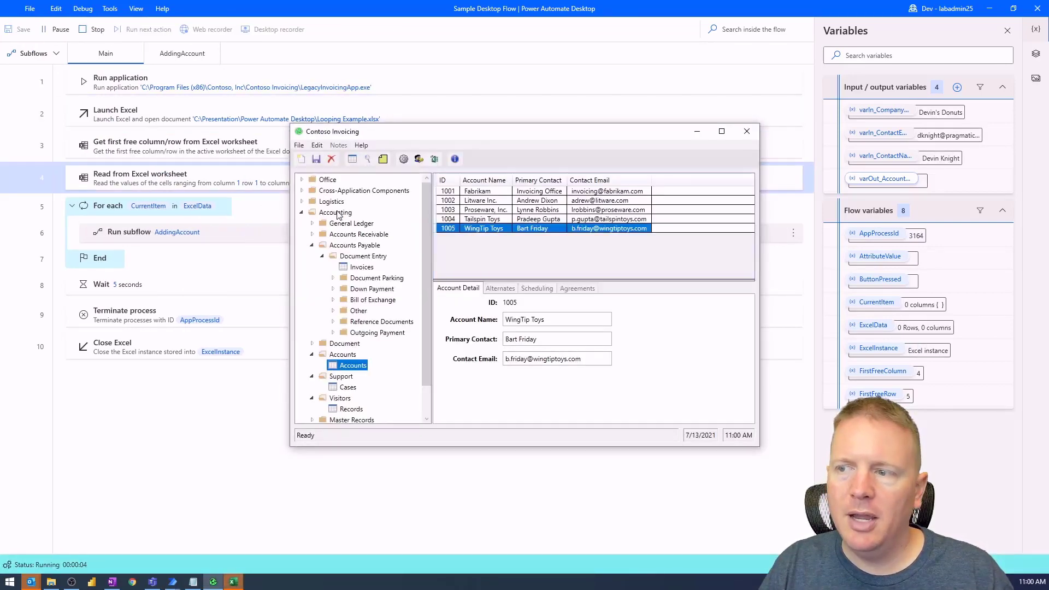
{"action": "left_click", "coordinate": [183, 53]}
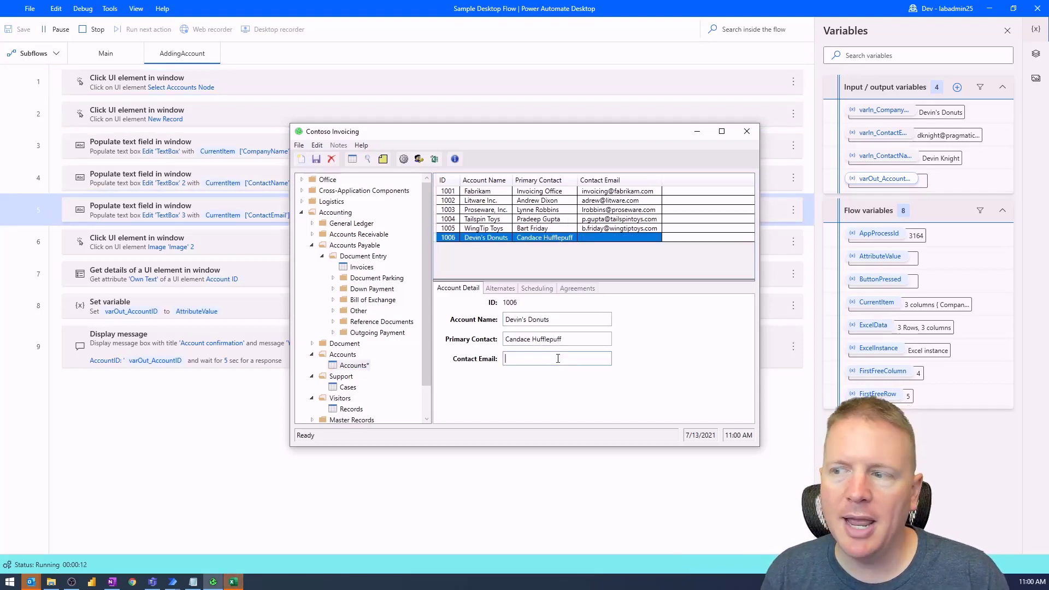
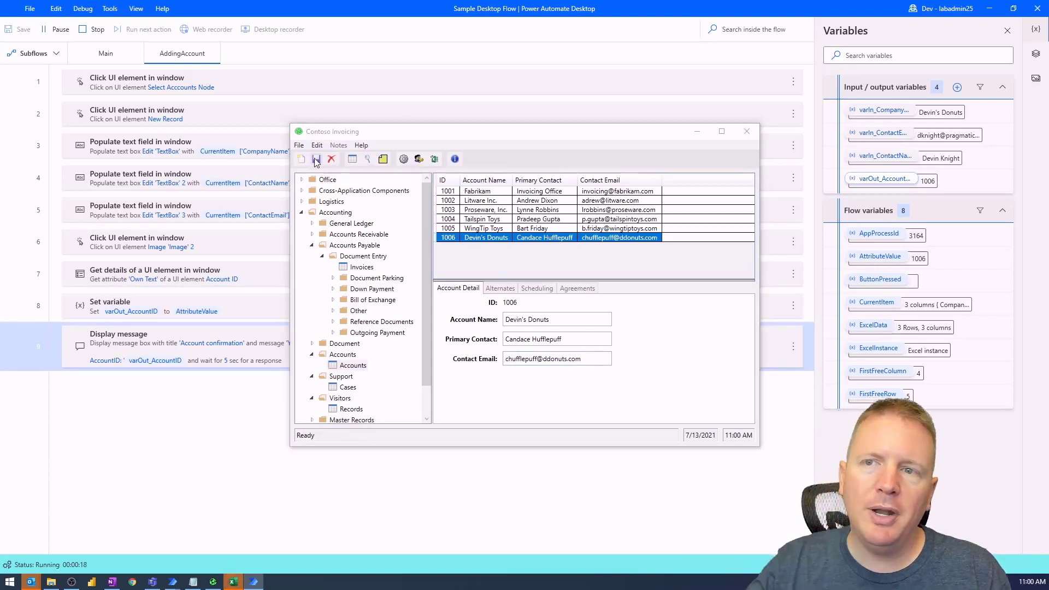
{"action": "left_click", "coordinate": [105, 52]}
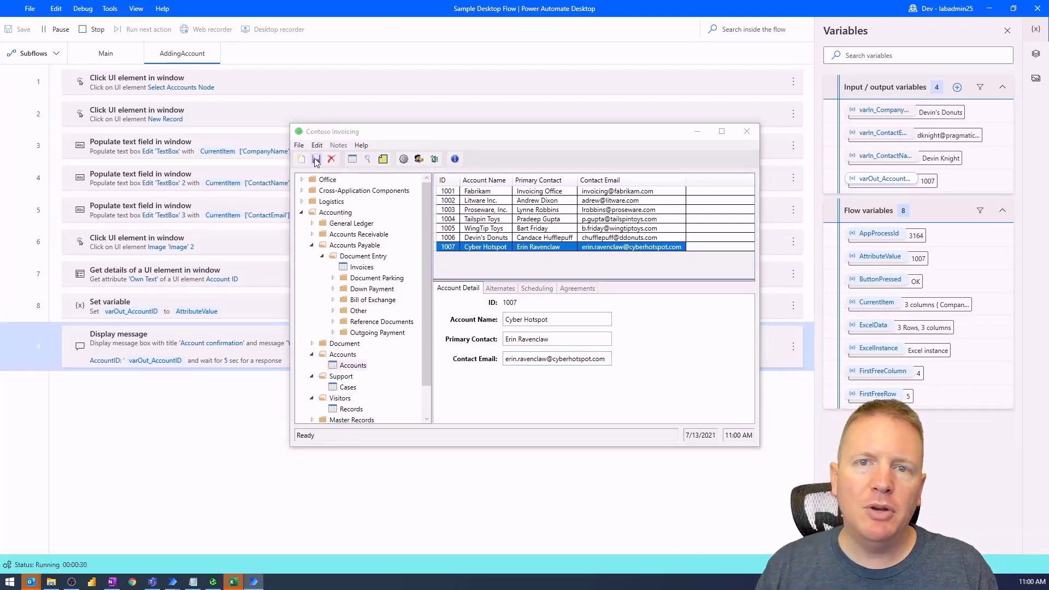
{"action": "left_click", "coordinate": [105, 52]}
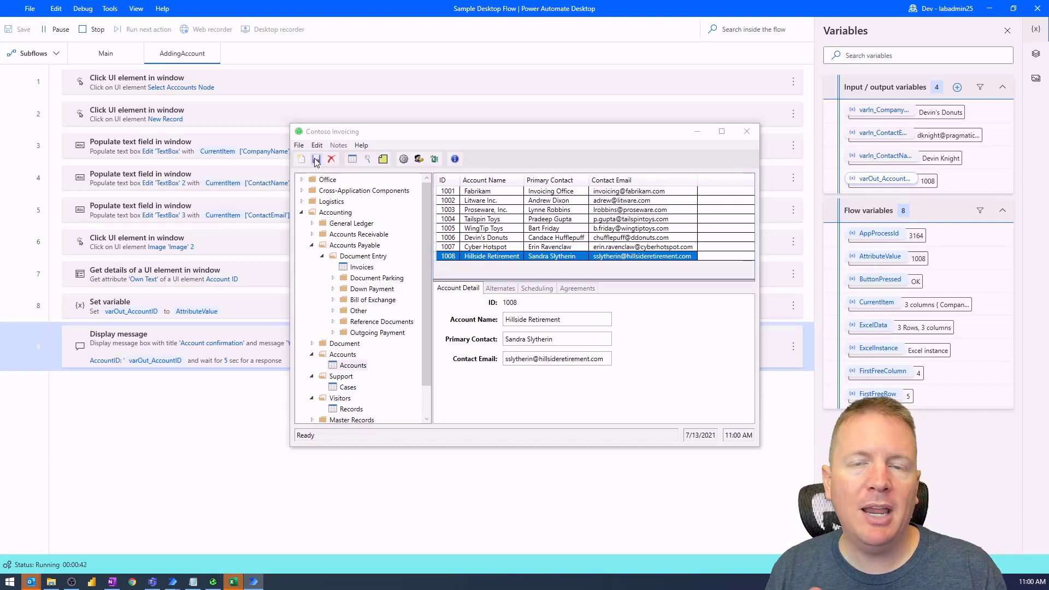
{"action": "left_click", "coordinate": [105, 53]}
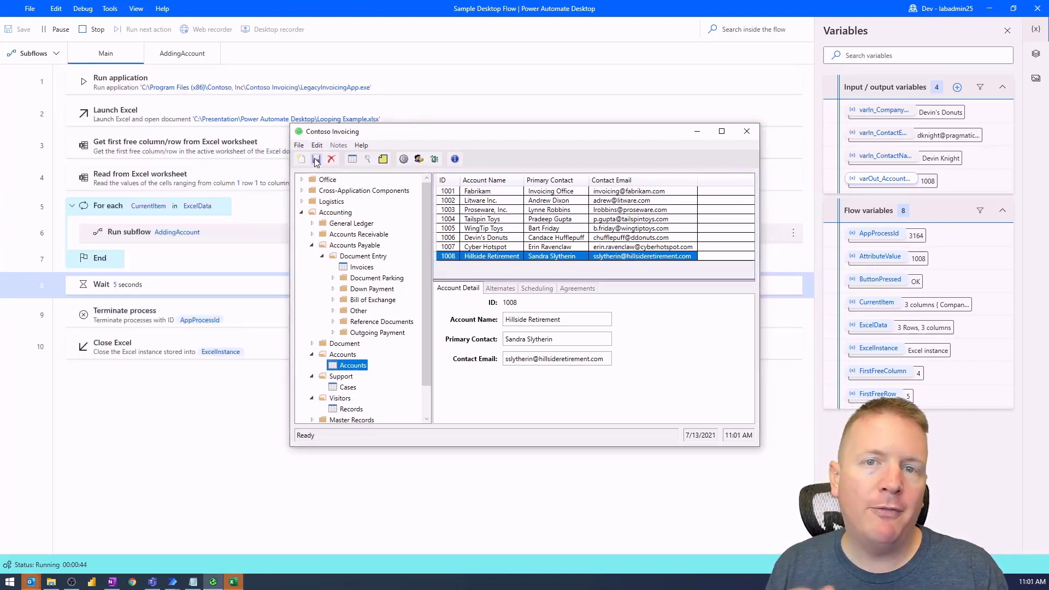